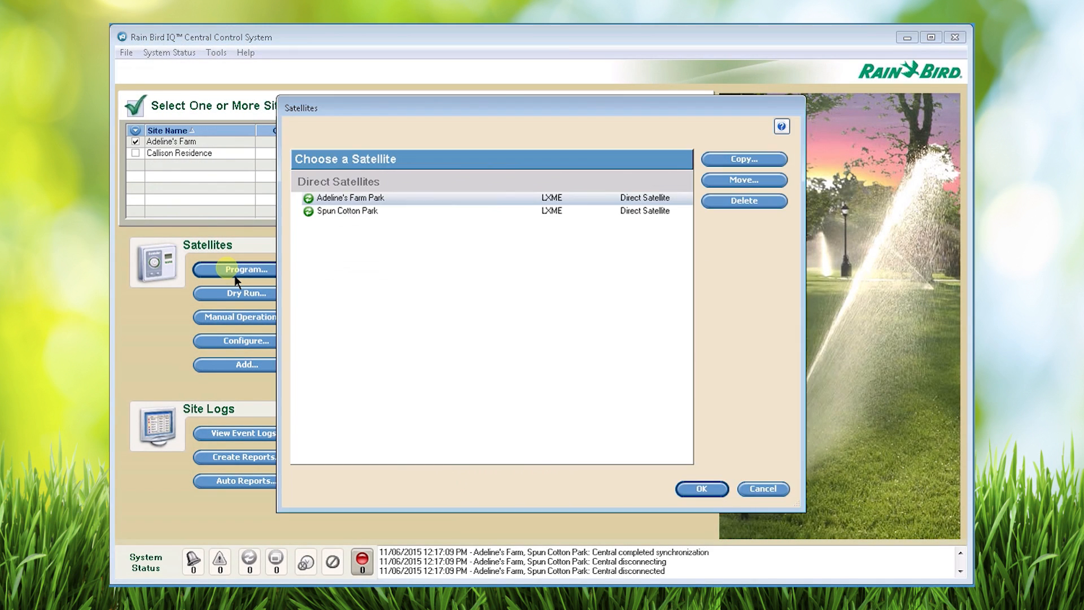
Open the programming for the Spun Cotton Park satellite
click(347, 211)
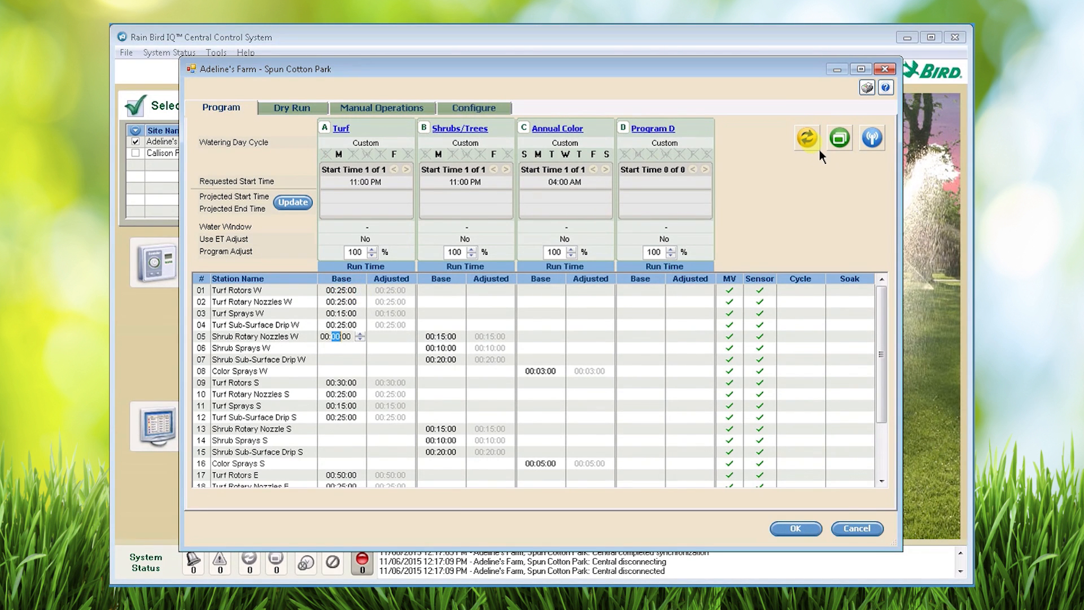
mouse_move(807, 137)
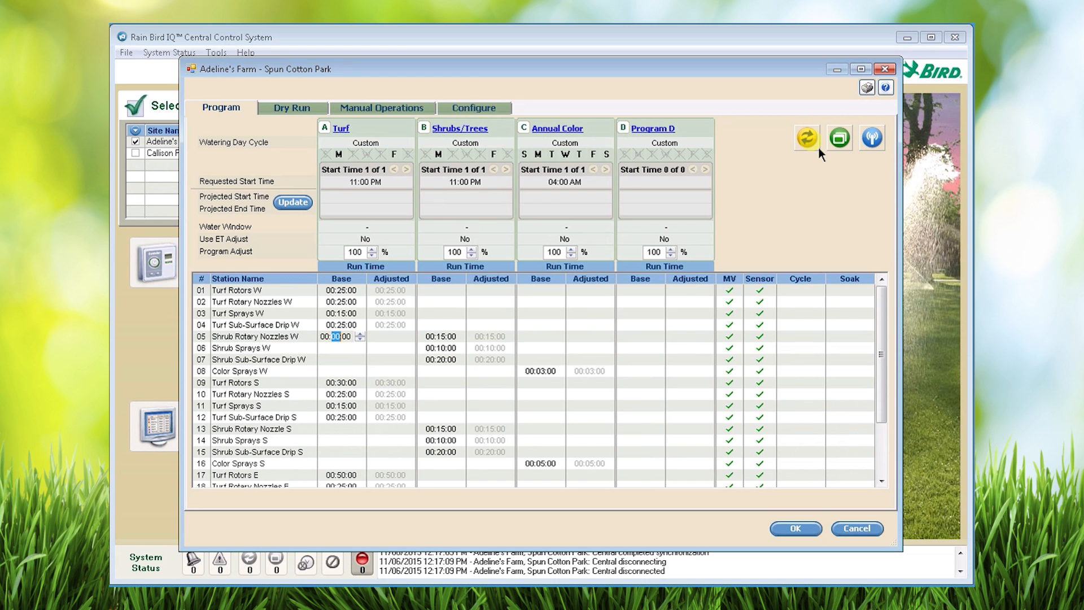
Synchronize Spun Cotton Park with central and wait for completion
click(806, 136)
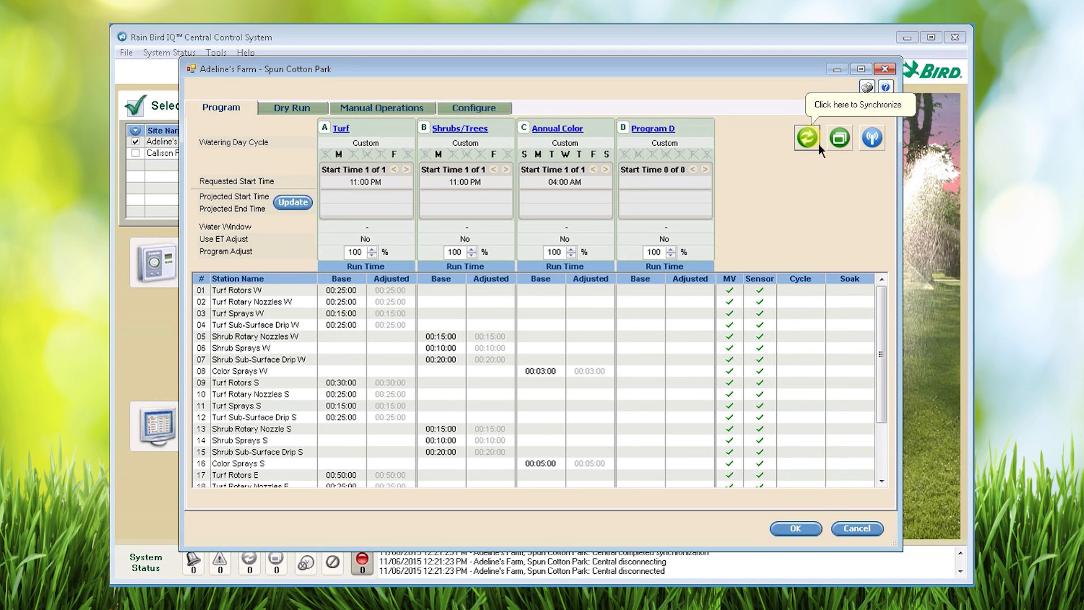
mouse_move(292, 202)
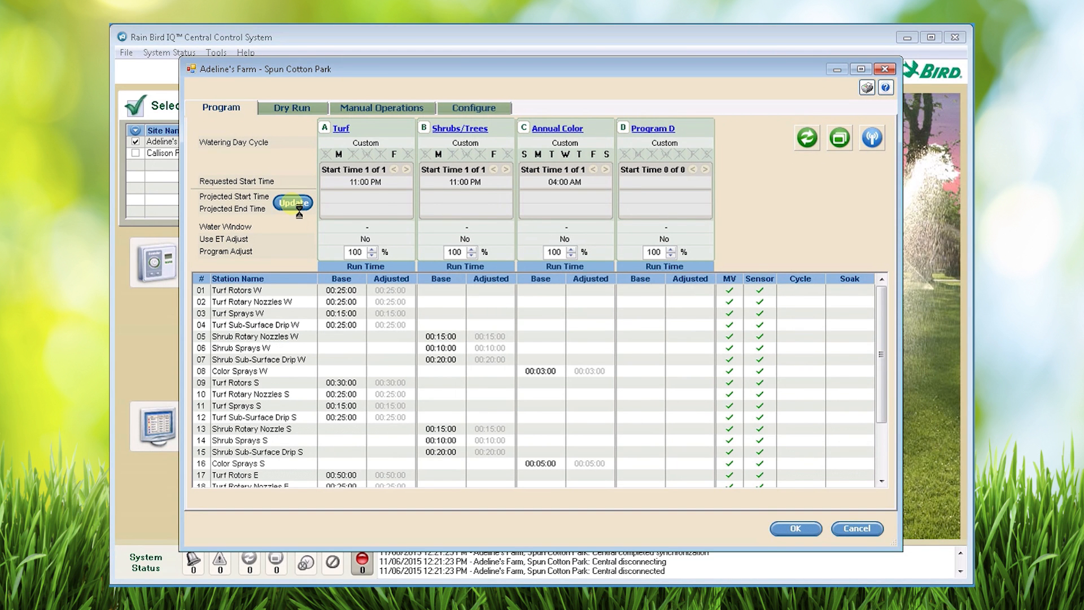
Update the projected start and end times, then close the program window
click(292, 203)
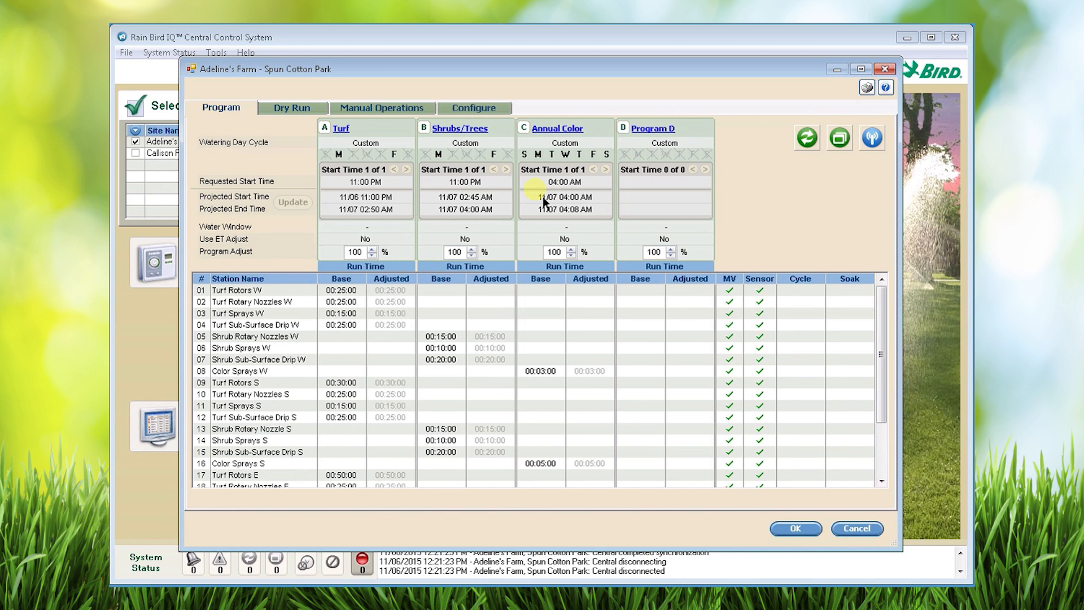
mouse_move(587, 238)
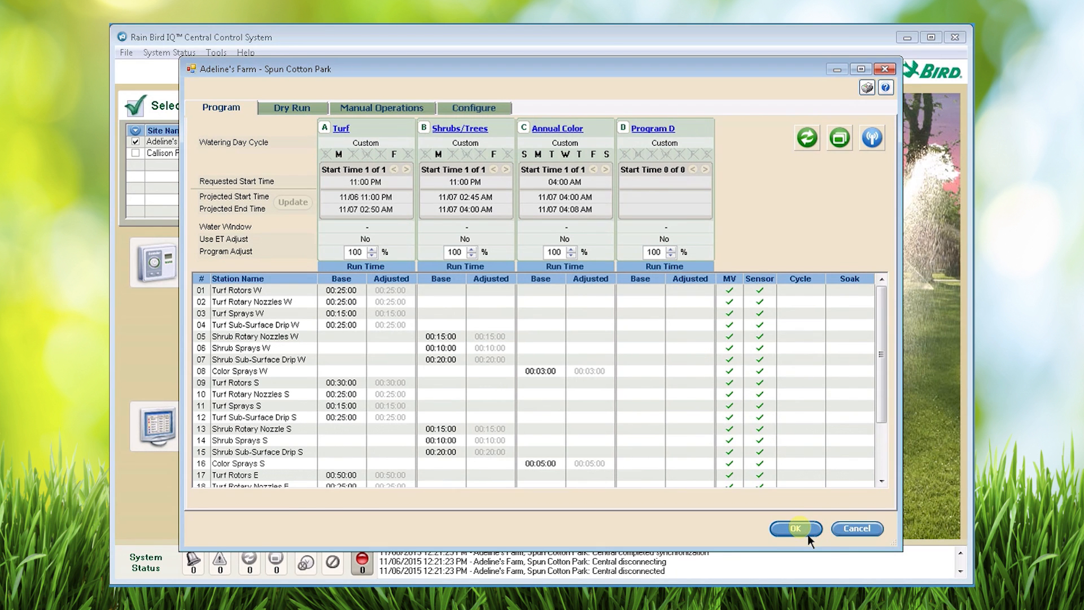
click(795, 529)
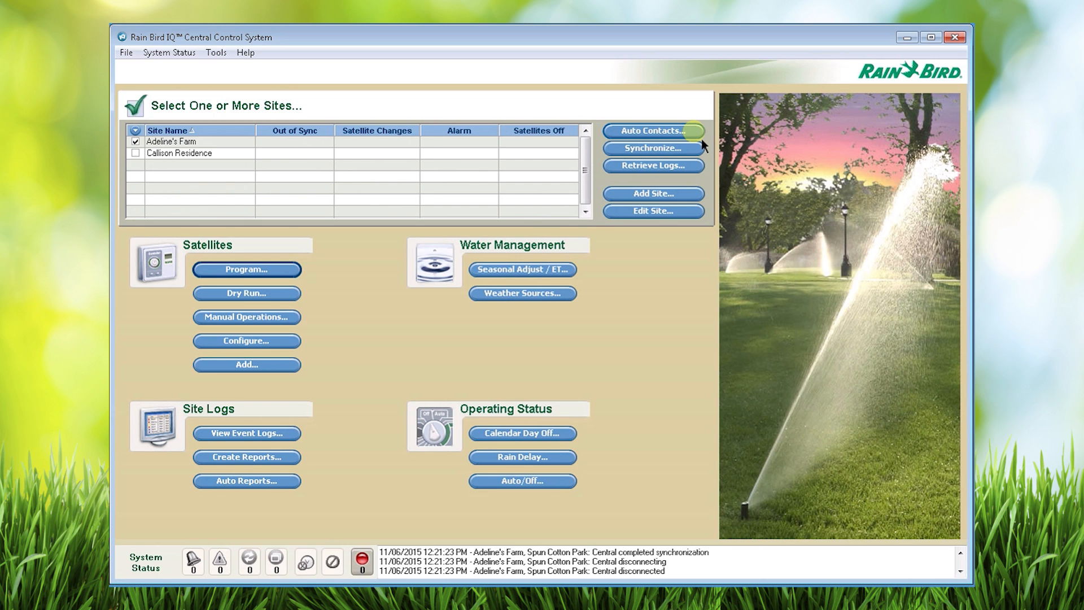
Open Auto Contacts and the Synchronize schedule for Spun Cotton Park
click(652, 130)
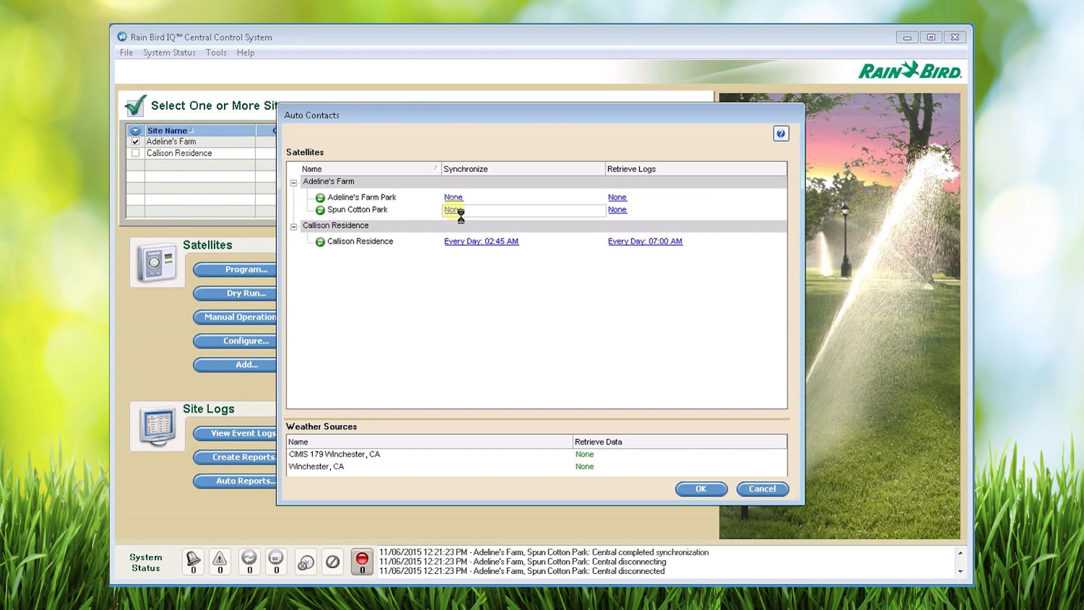
click(453, 210)
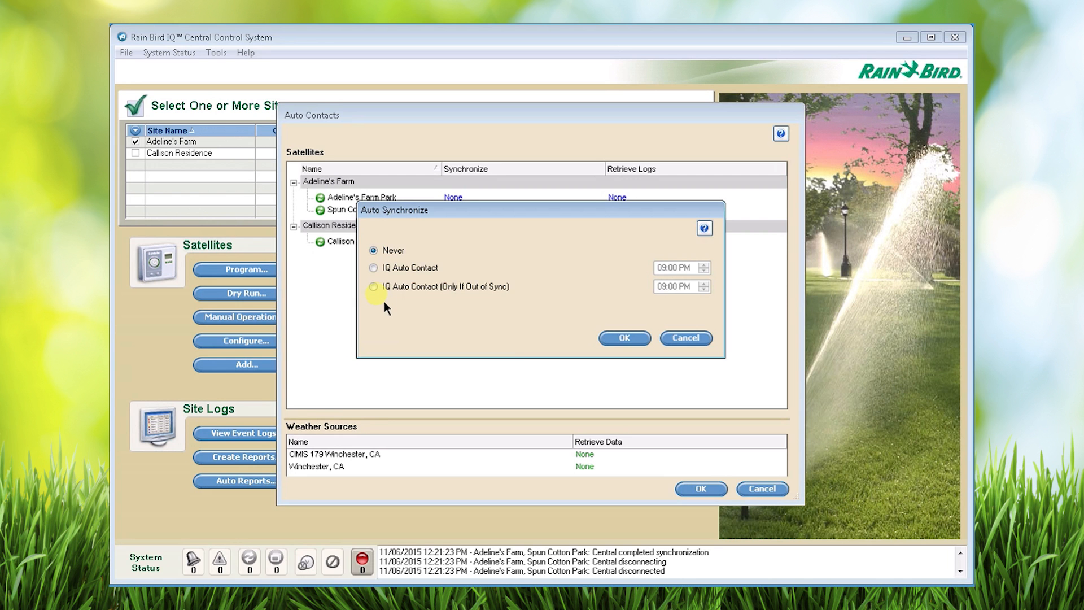
Set IQ Auto Contact (Only If Out of Sync) at 10:45 PM and confirm
click(373, 286)
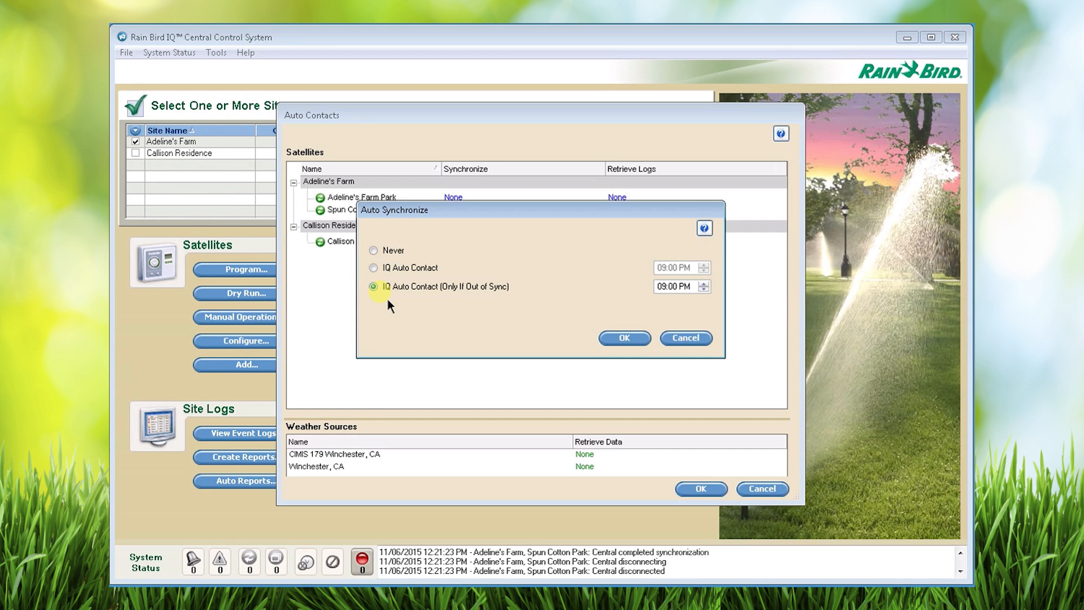
click(704, 283)
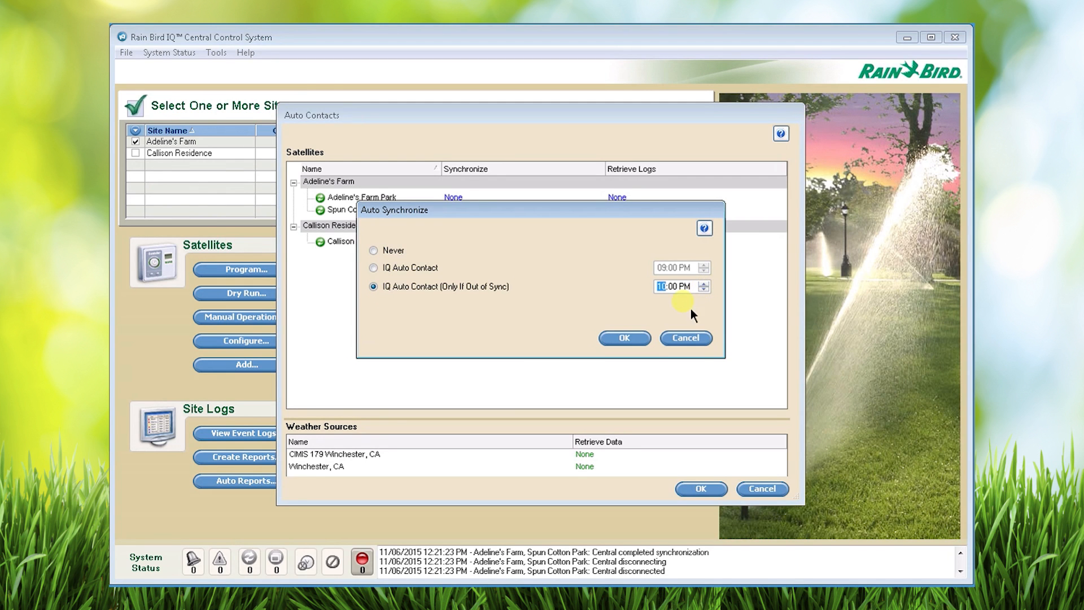
click(673, 286)
text(45)
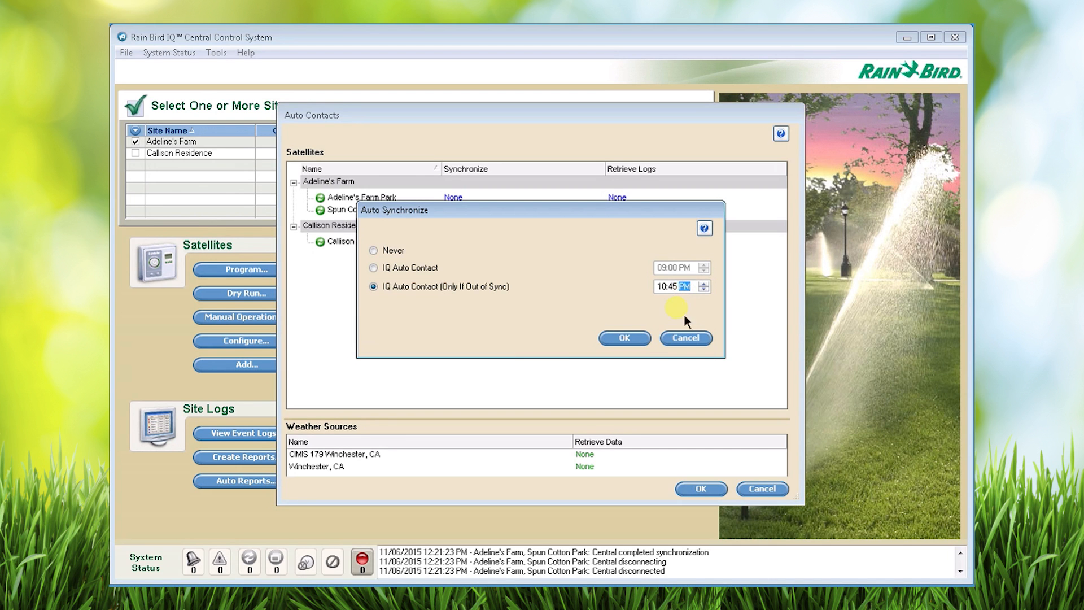
click(623, 338)
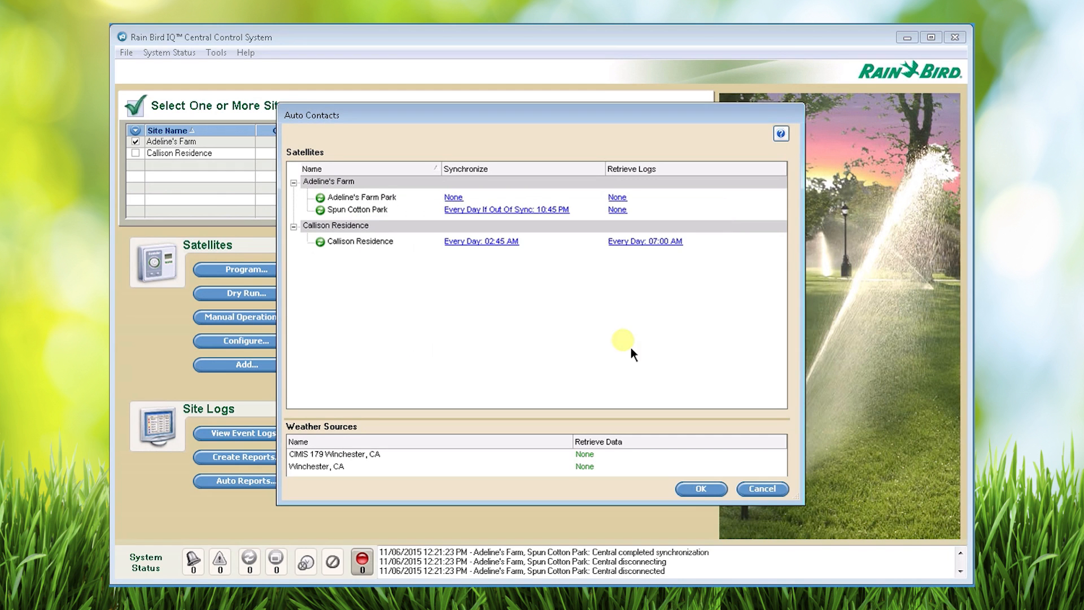
mouse_move(616, 210)
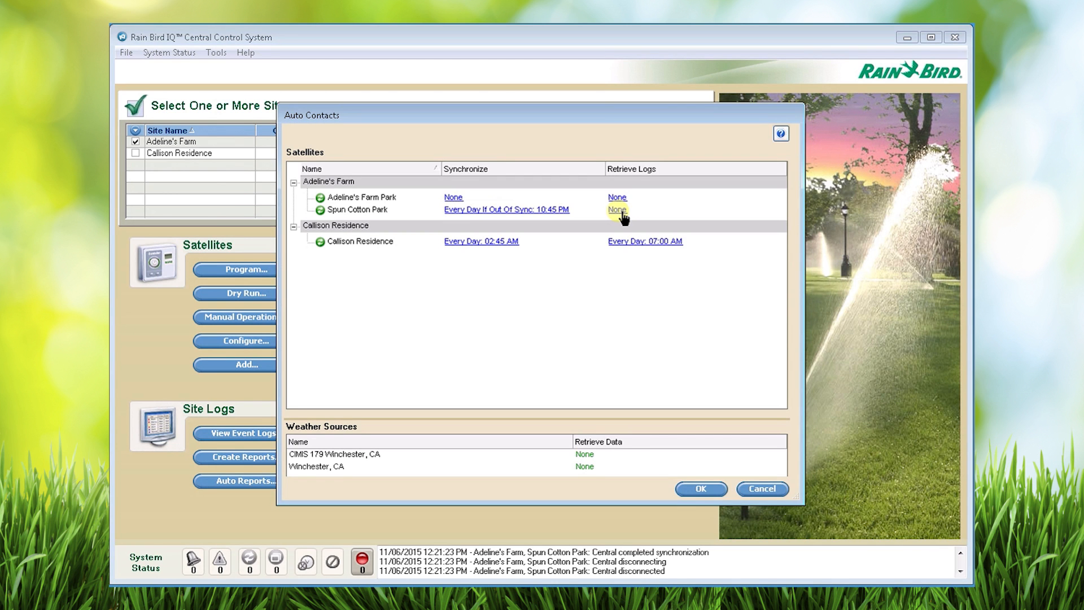
Schedule Spun Cotton Park's Retrieve Logs via IQ Auto Contact at 5 AM
click(616, 210)
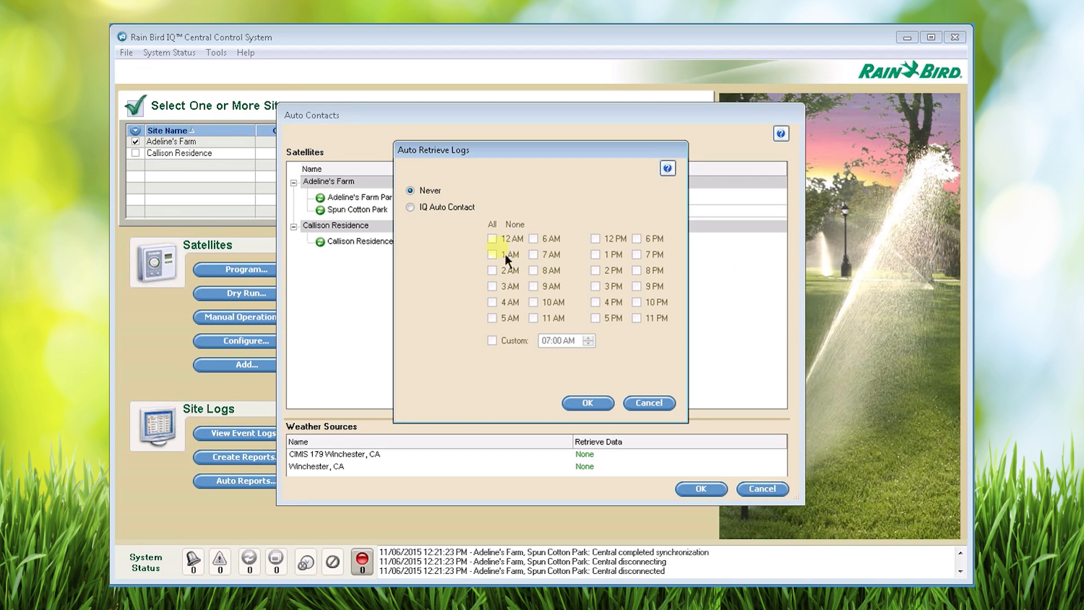
click(411, 206)
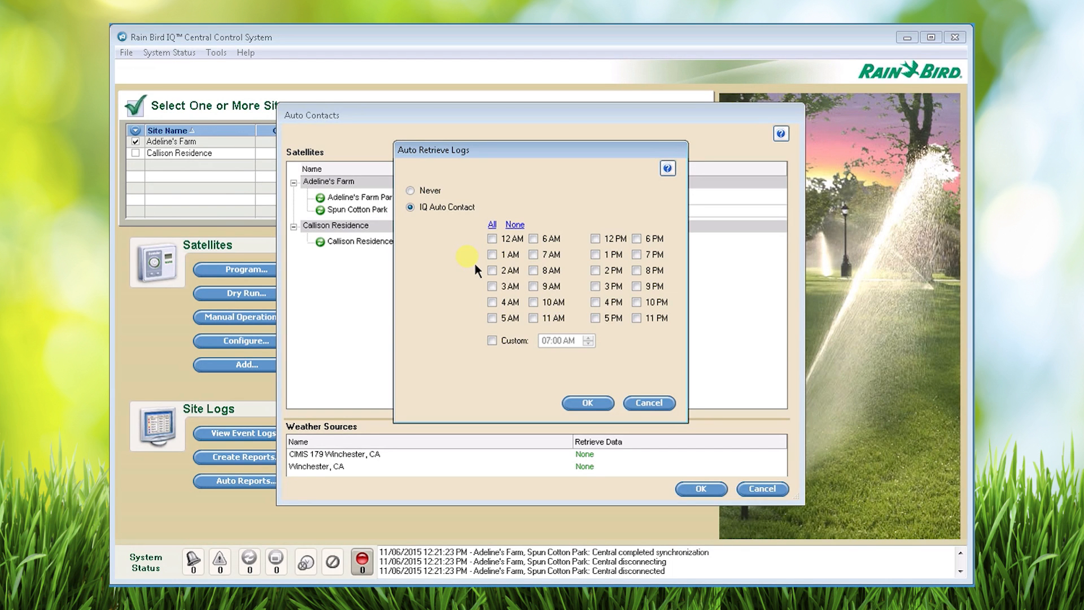
click(491, 317)
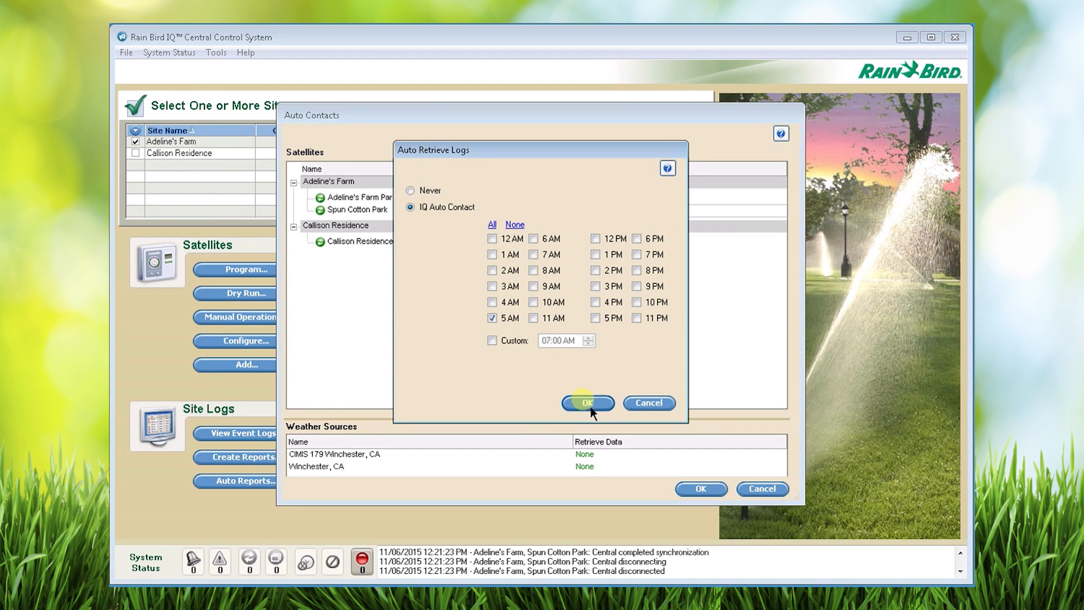
click(587, 403)
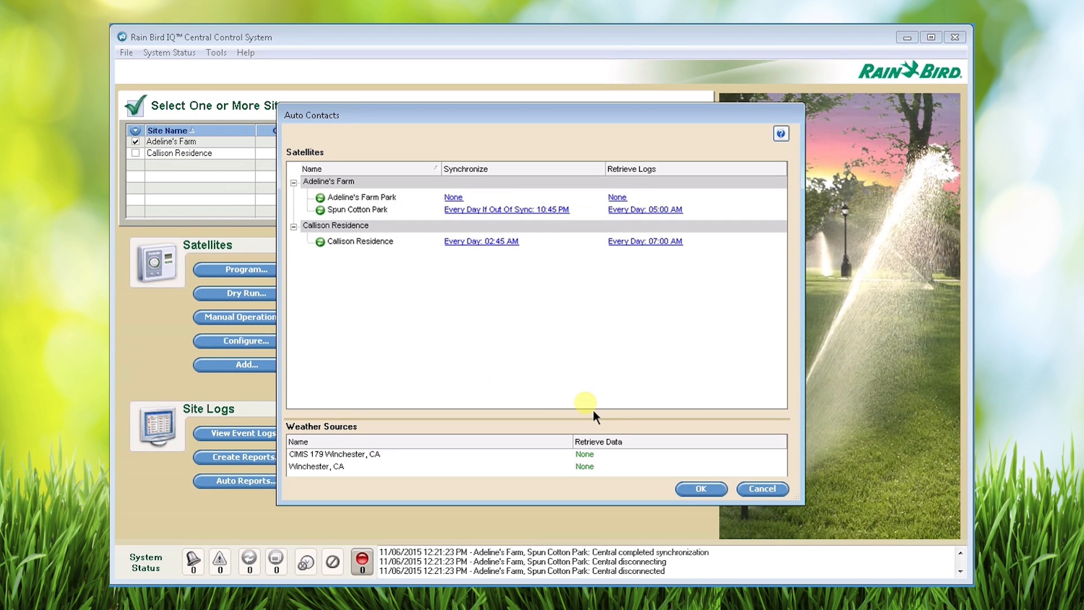